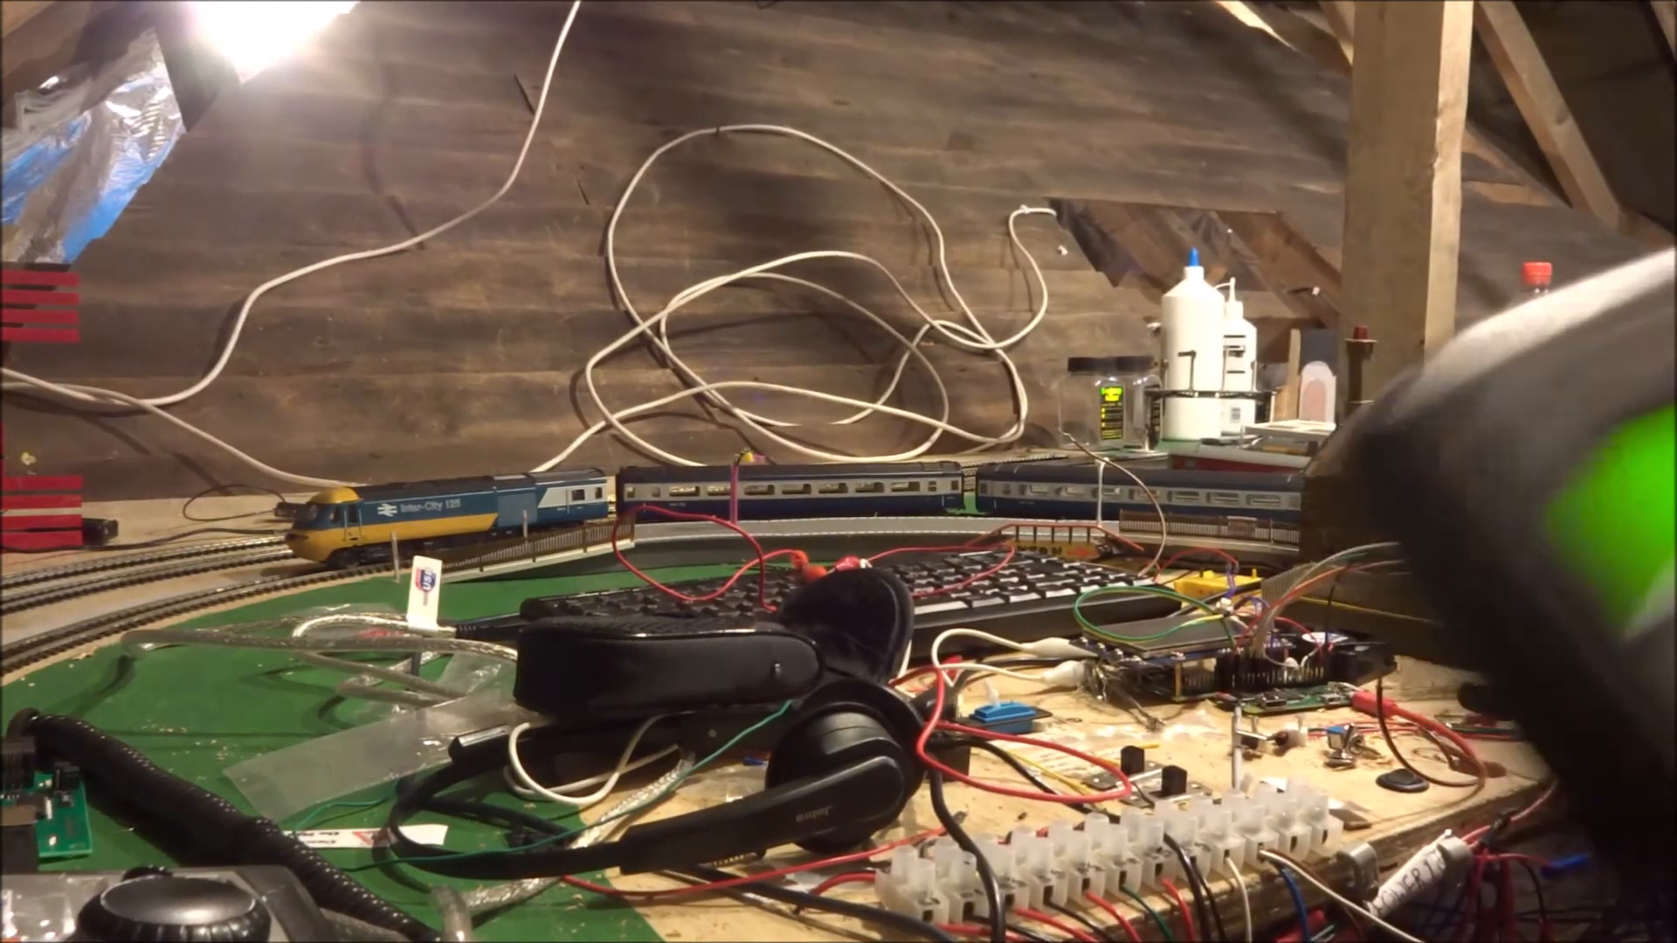
{"action": "mouse_move", "coordinate": [838, 472]}
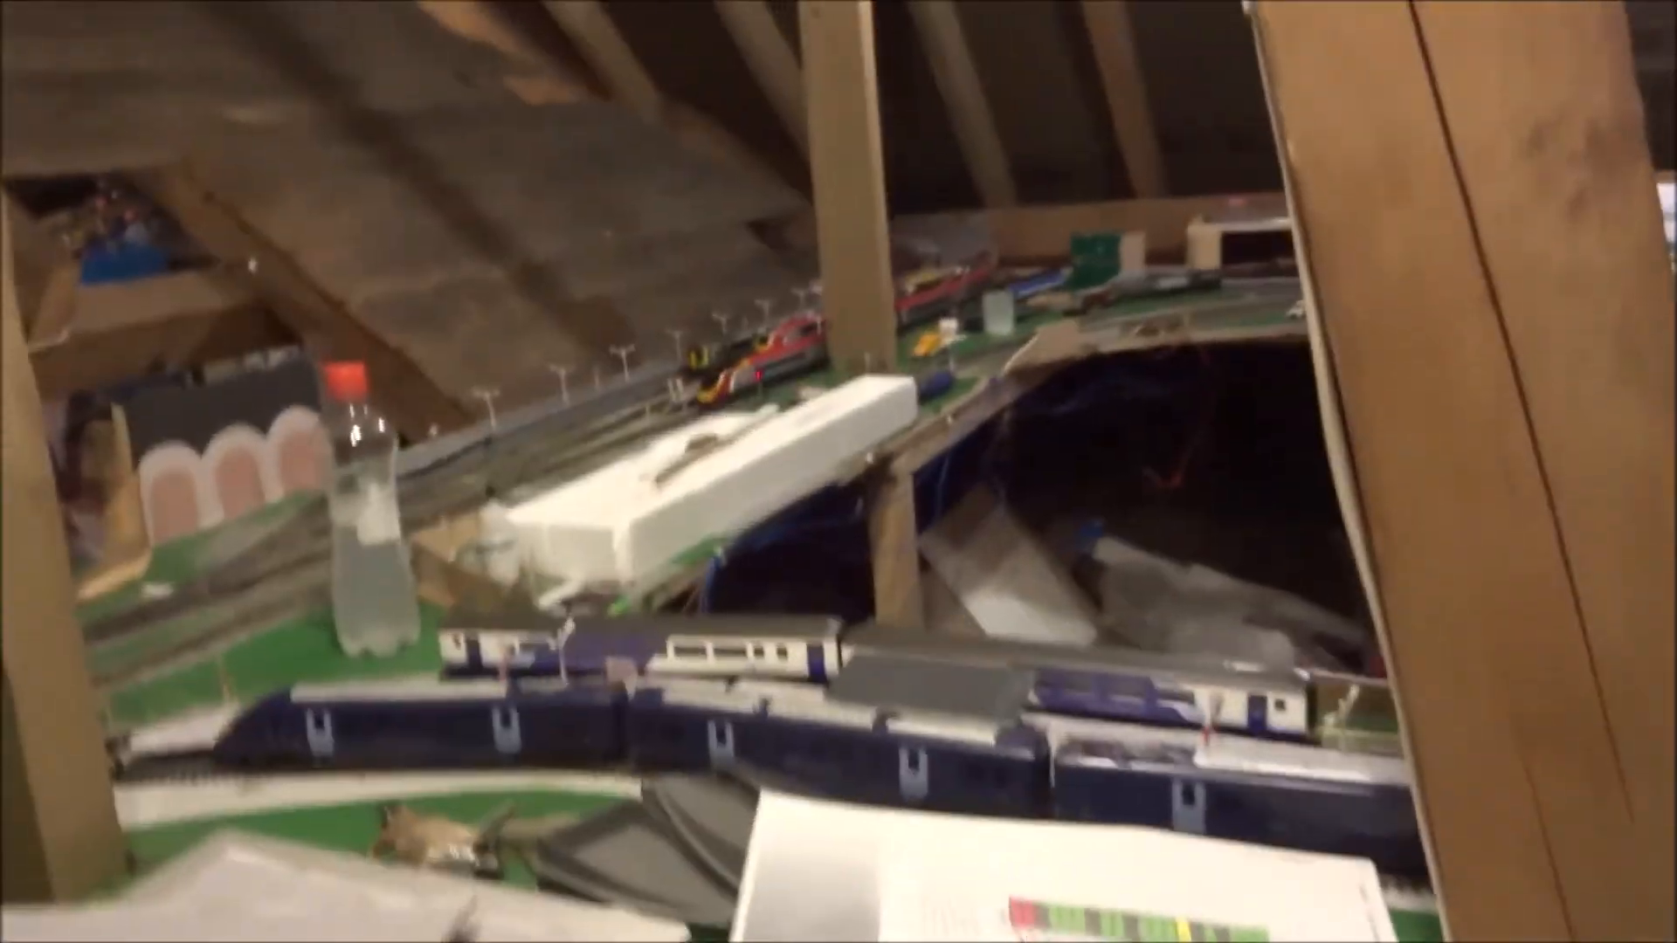